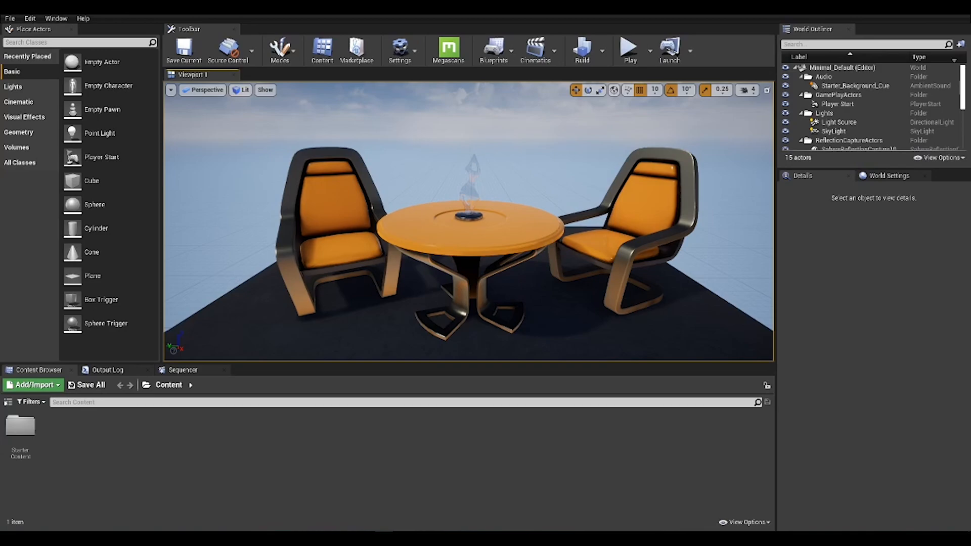
mouse_move(838, 332)
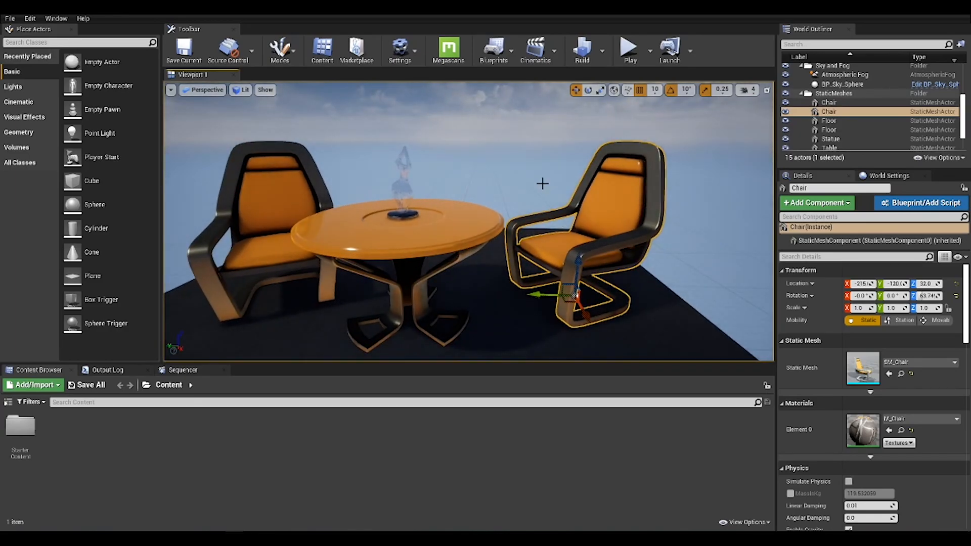
Select the BP_Sky_Sphere actor and bring up the Edit menu
click(838, 84)
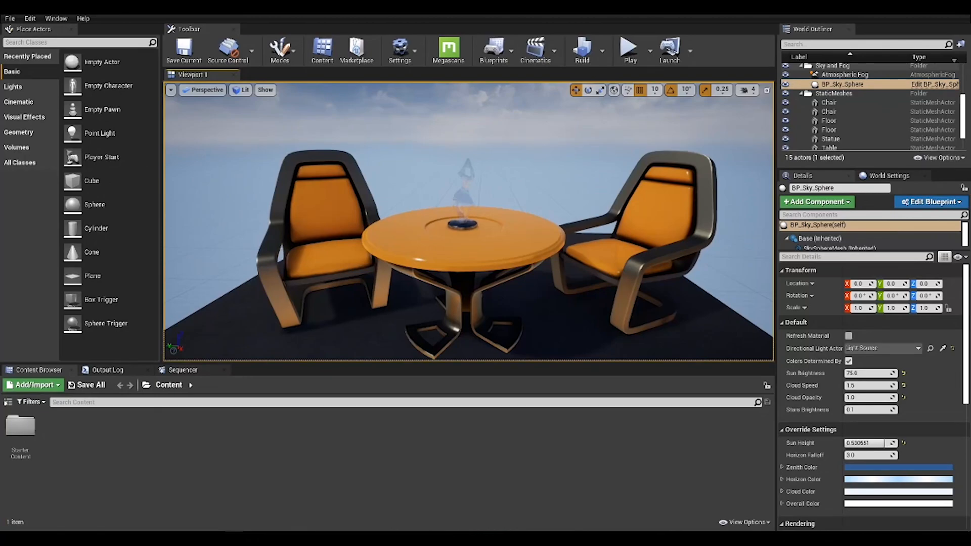
mouse_move(449, 200)
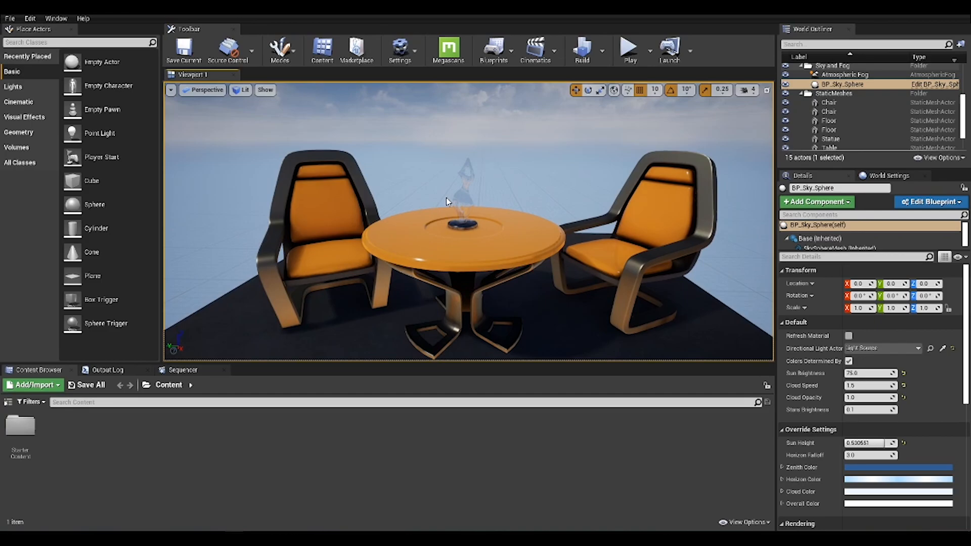
click(31, 16)
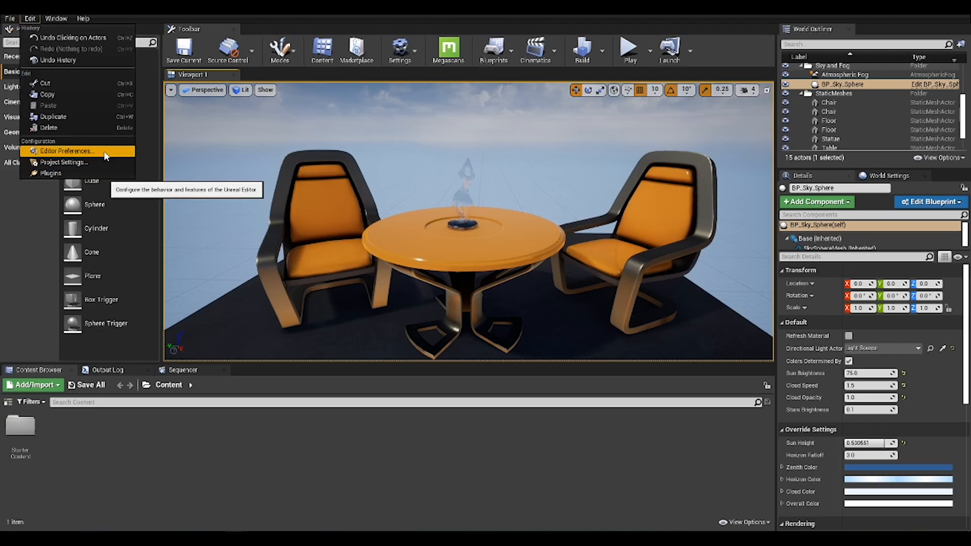
In Editor Preferences filtered by 'pan', enable Invert Middle Mouse Pan under Level Editor - Viewports
click(71, 152)
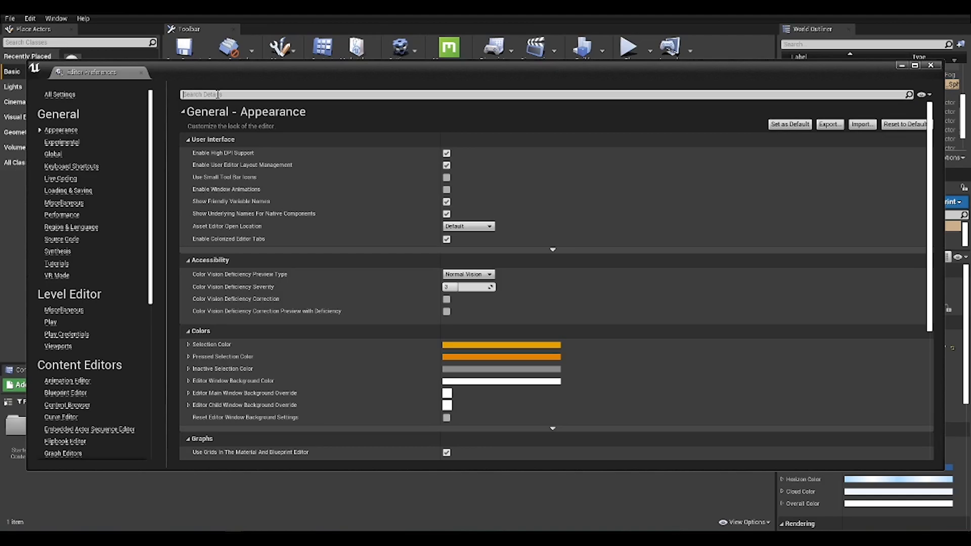
text(pan)
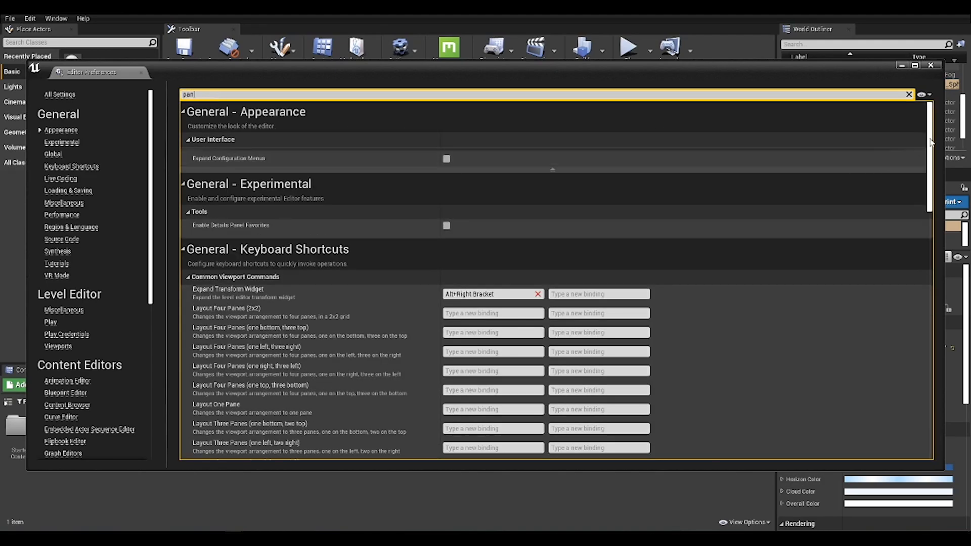
scroll(down, 3)
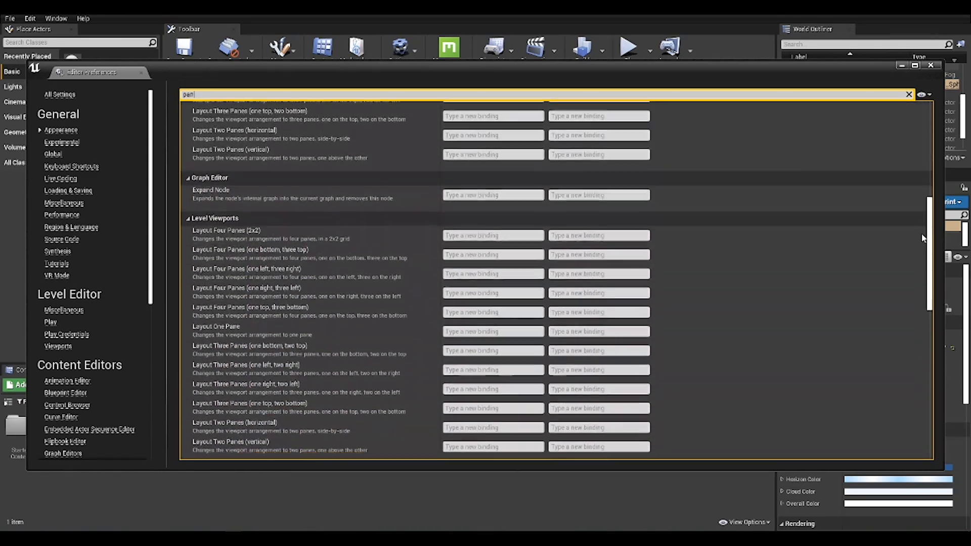
scroll(down, 3)
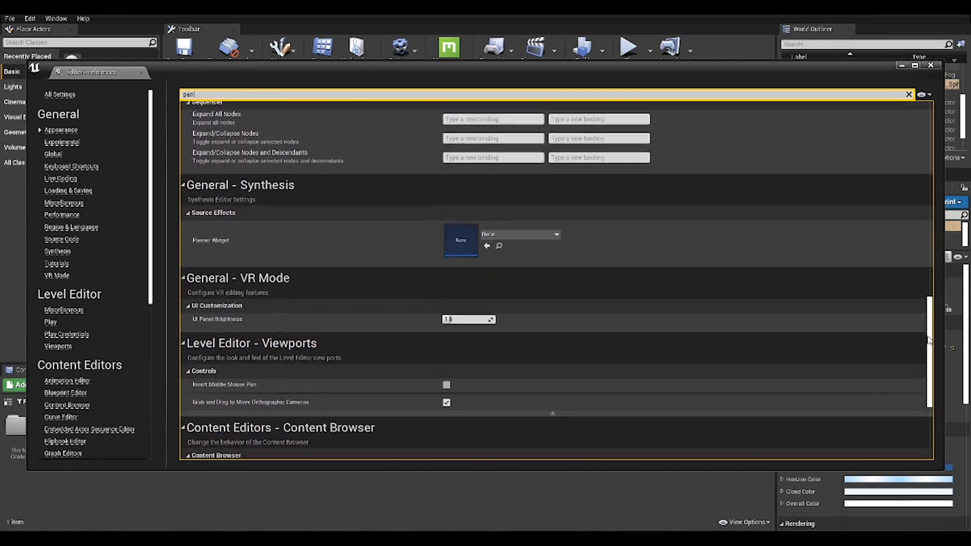
scroll(down, 3)
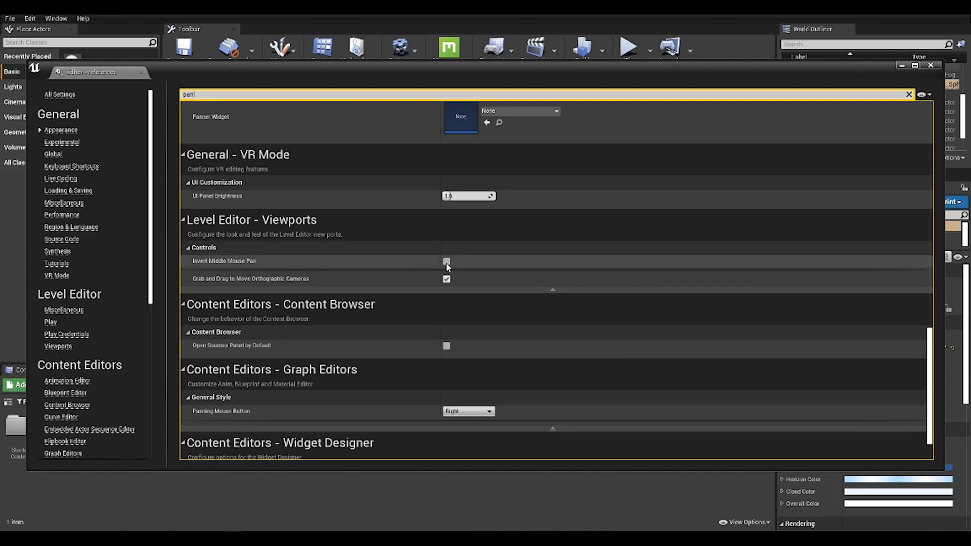
click(446, 261)
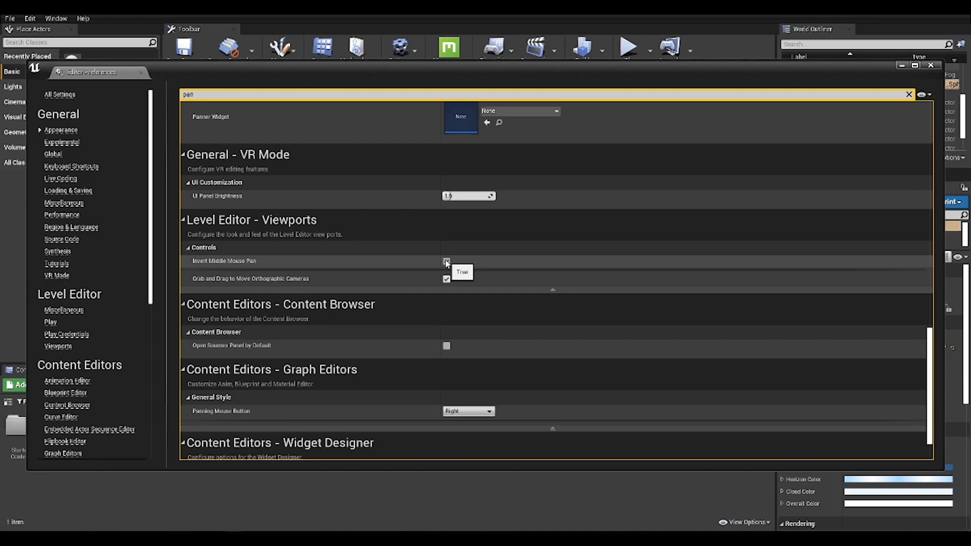
click(447, 261)
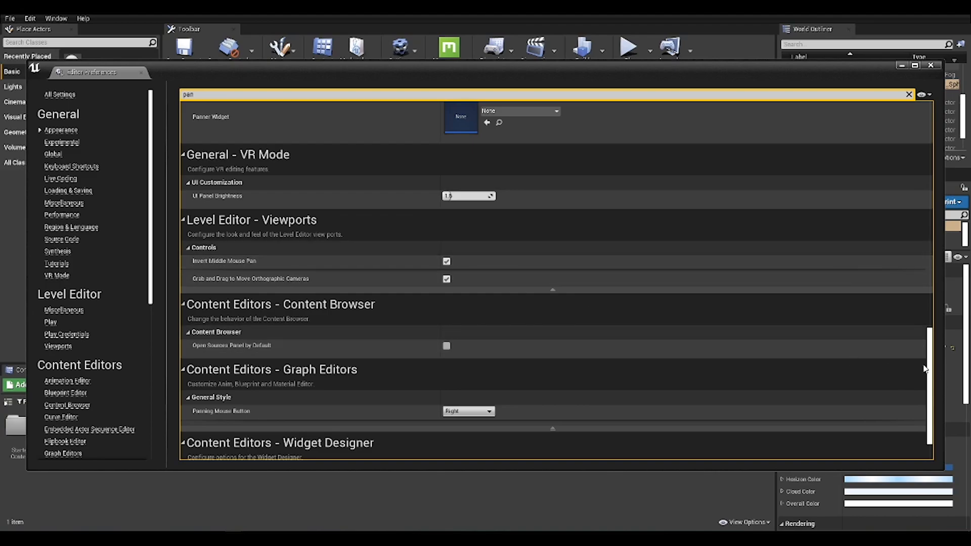
Save the preferences as default and clear the 'pan' search filter
click(931, 65)
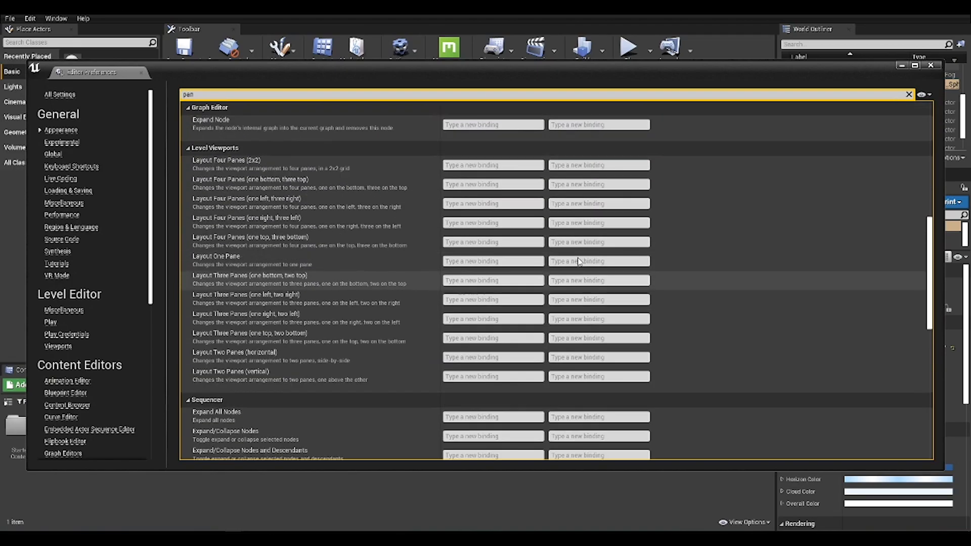
click(58, 96)
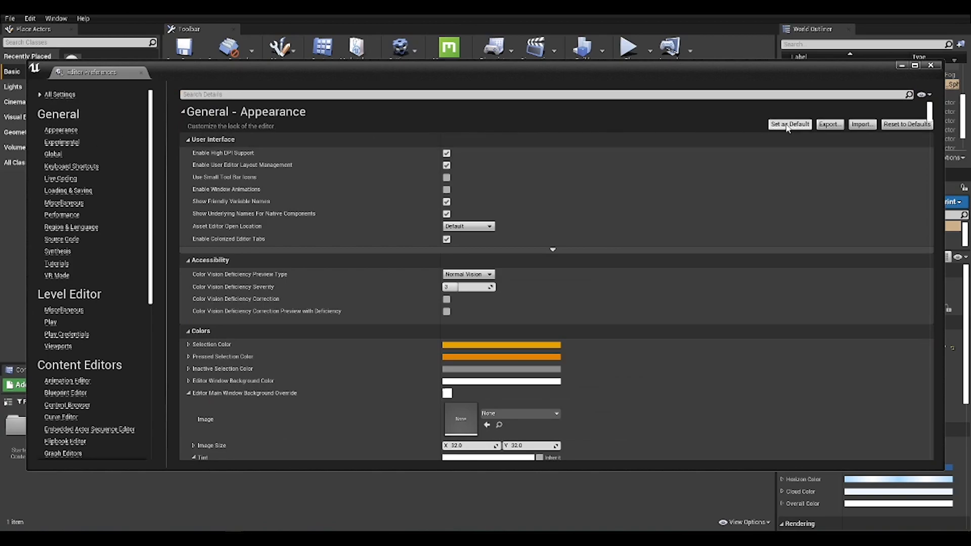
mouse_move(767, 125)
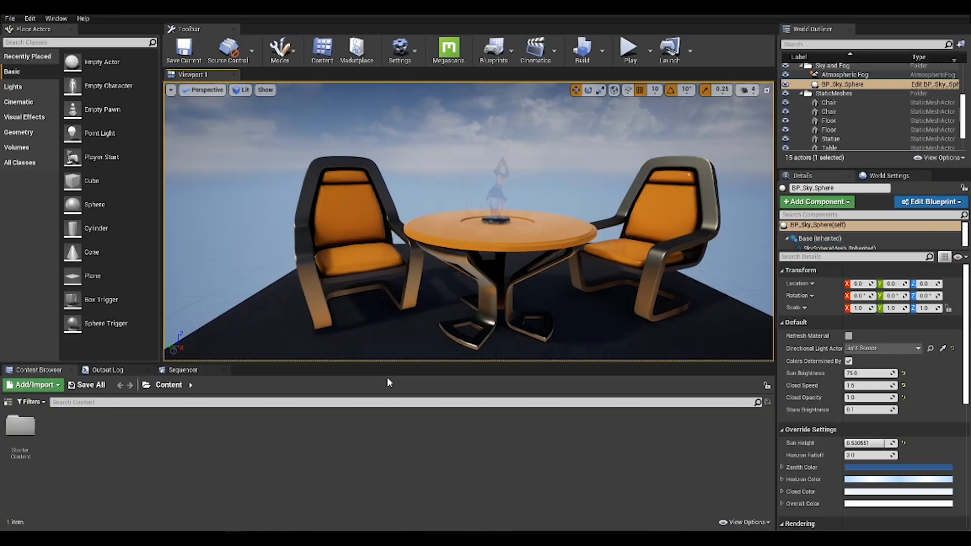
mouse_move(393, 387)
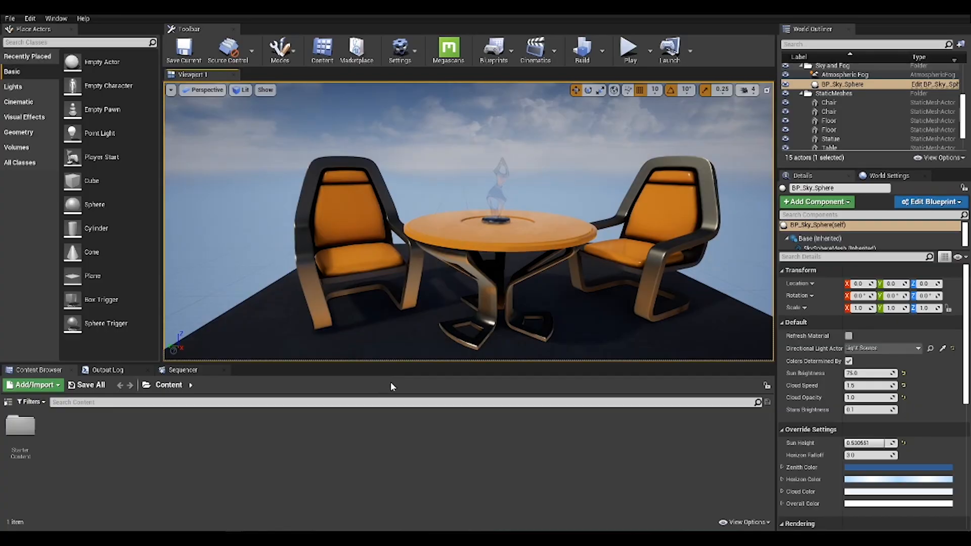